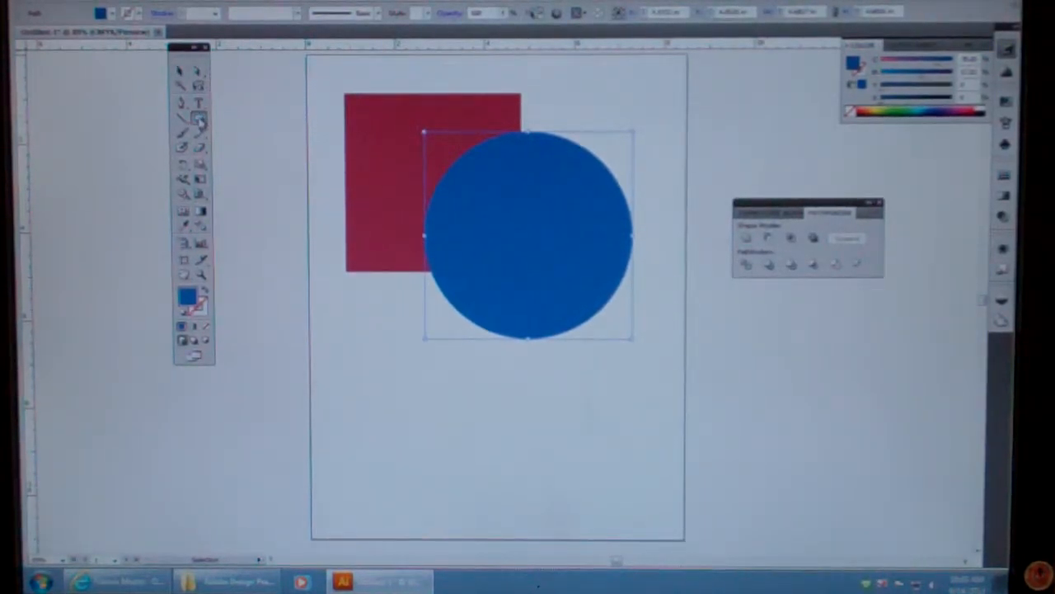
- Tear the shape tools flyout off into its own floating panel beside the toolbox
{"action": "left_click", "coordinate": [202, 122]}
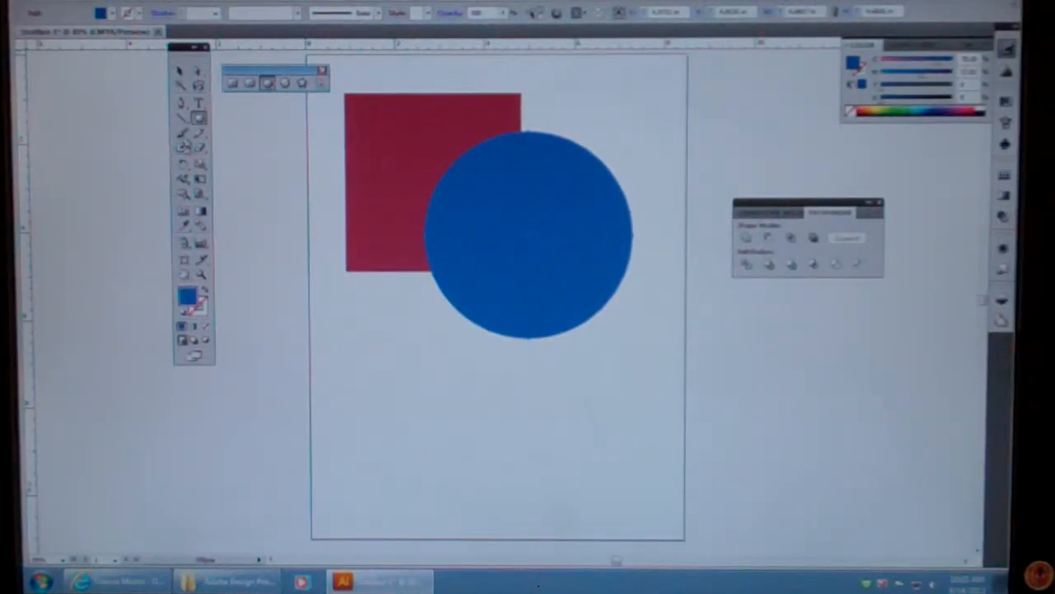
{"action": "mouse_move", "coordinate": [200, 117]}
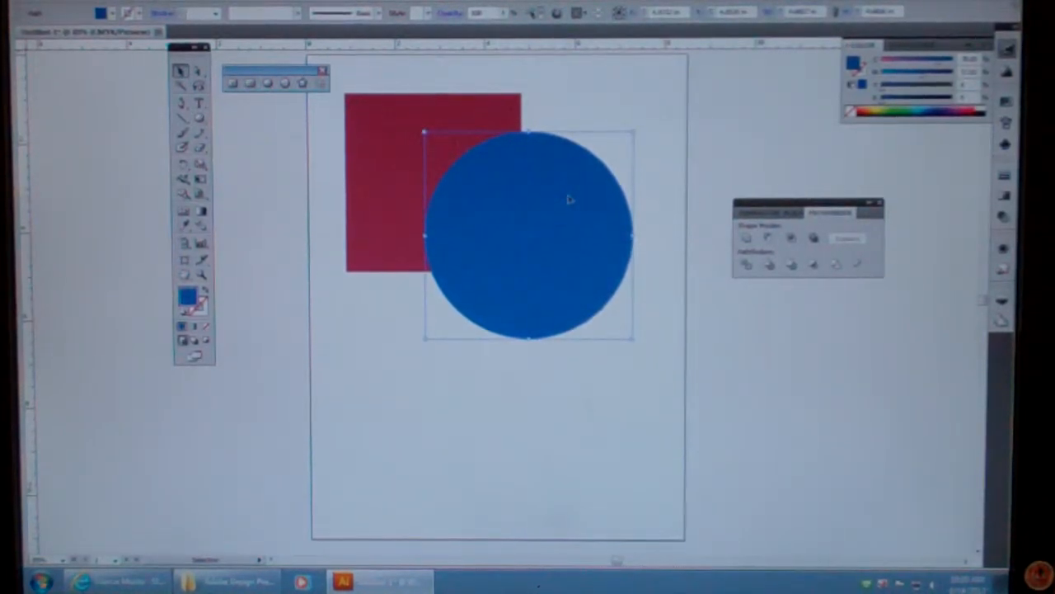
- Delete the square and circle so the artboard is empty, with red as the fill
{"action": "key", "text": "Delete"}
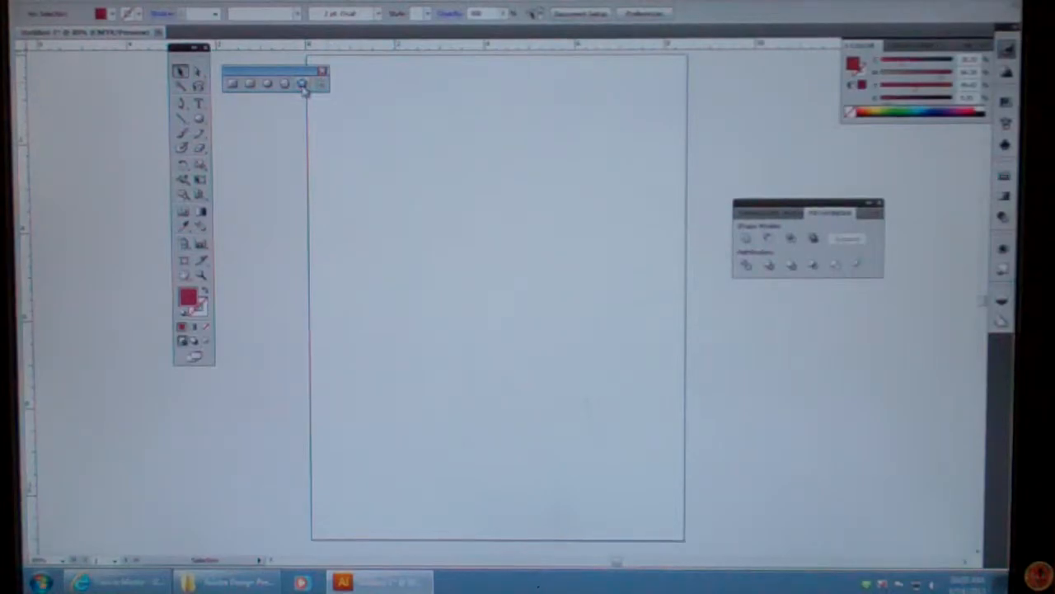
{"action": "mouse_move", "coordinate": [287, 82]}
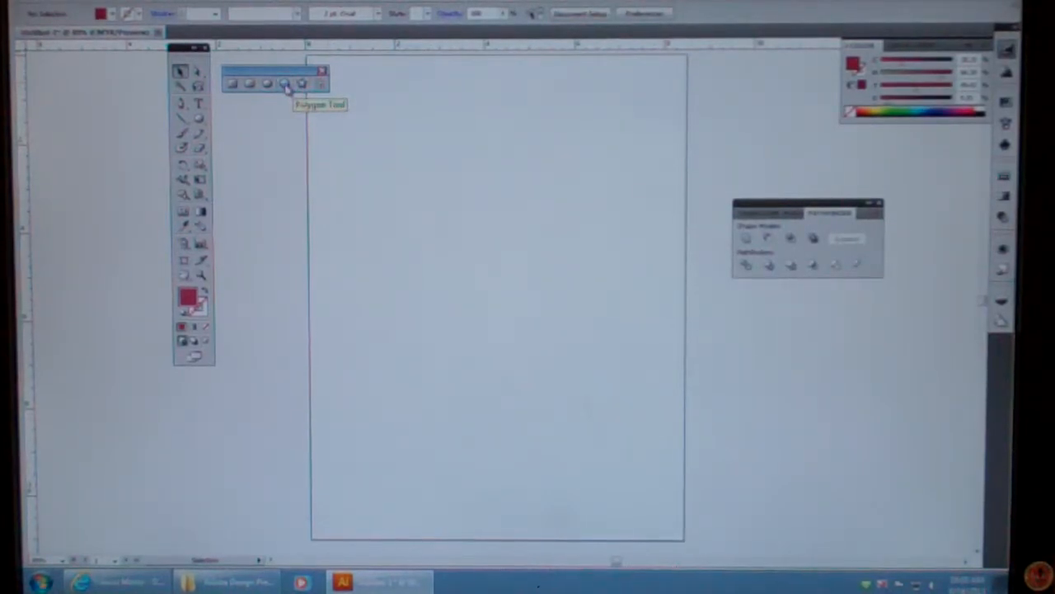
{"action": "mouse_move", "coordinate": [303, 85]}
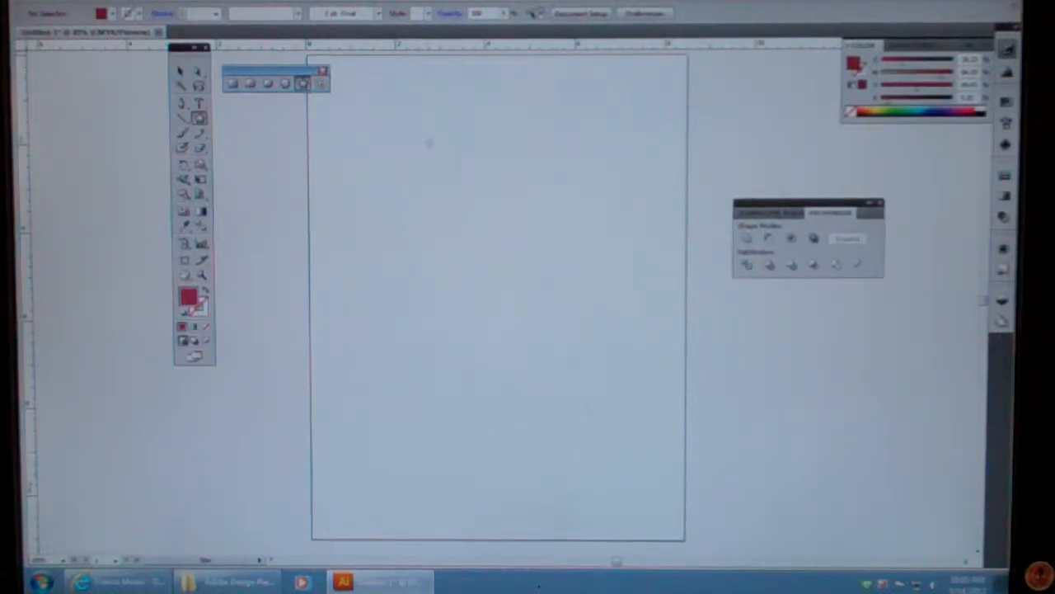
- Draw a red star in the upper page, then replace it with a large red triangle
{"action": "left_click_drag", "start_coordinate": [432, 140], "coordinate": [478, 234]}
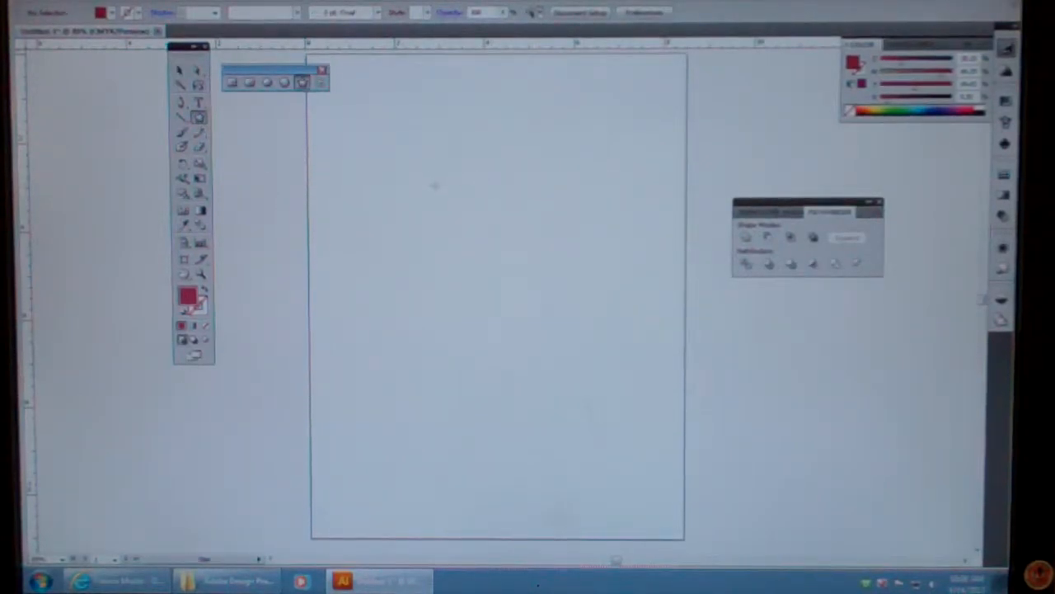
{"action": "left_click_drag", "start_coordinate": [436, 188], "coordinate": [544, 316]}
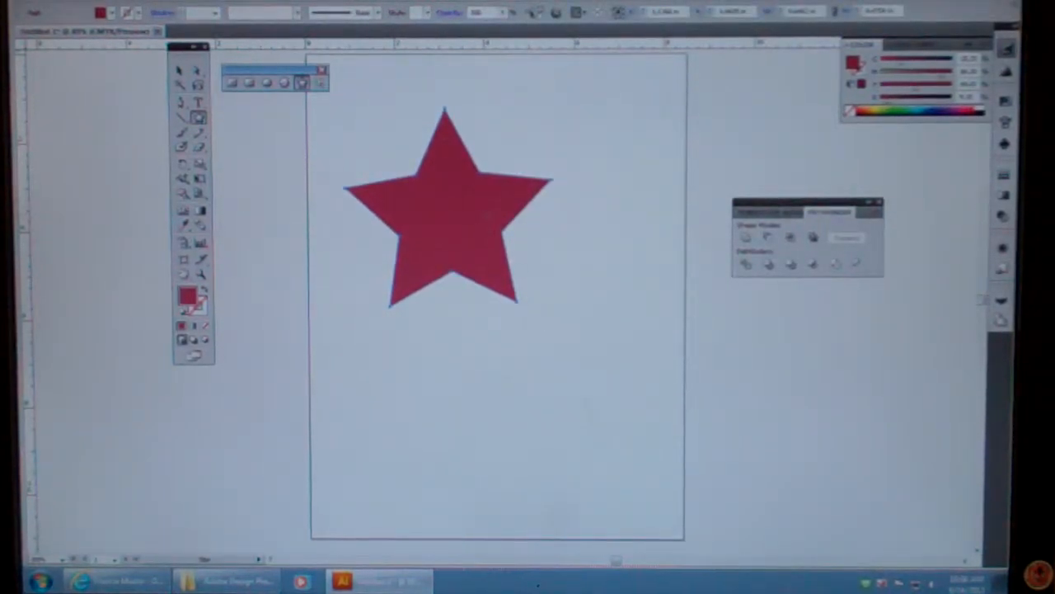
{"action": "left_click", "coordinate": [448, 206]}
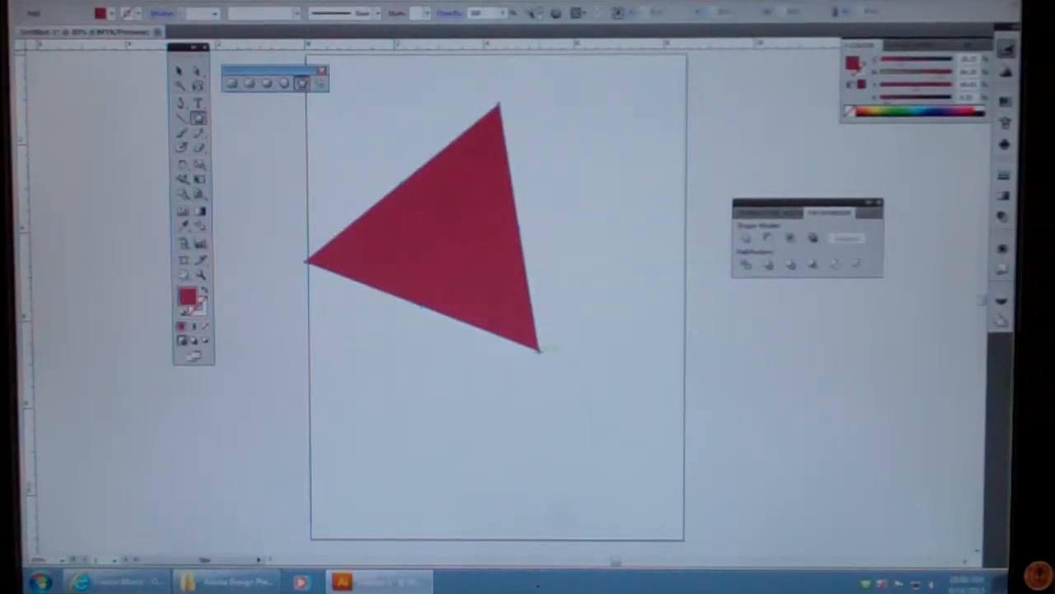
- Draw a new red polygon and raise its side count to a hexagon
{"action": "left_click_drag", "start_coordinate": [544, 349], "coordinate": [541, 355]}
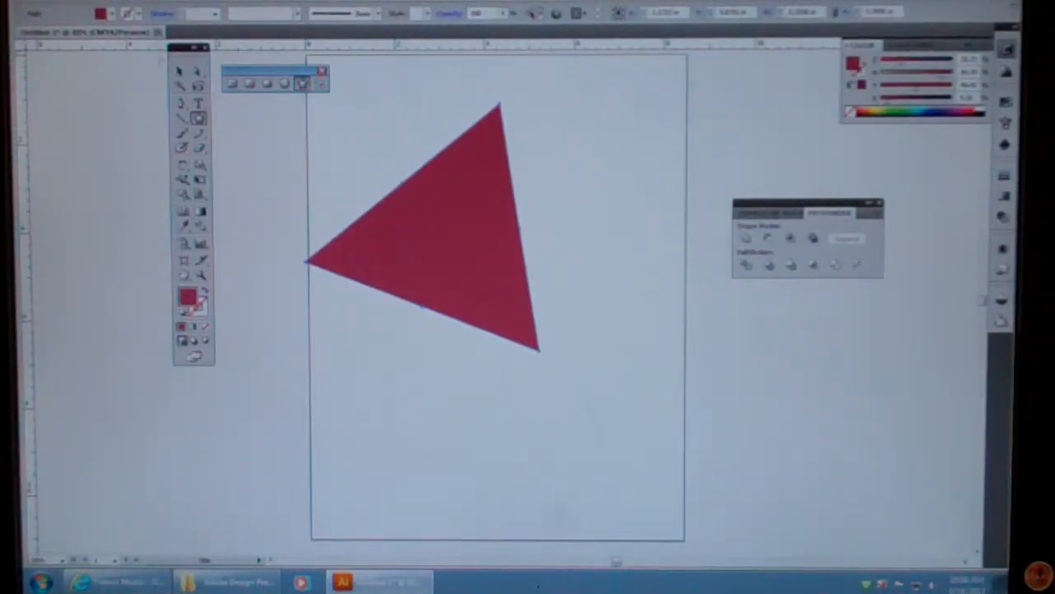
{"action": "key", "text": "Delete"}
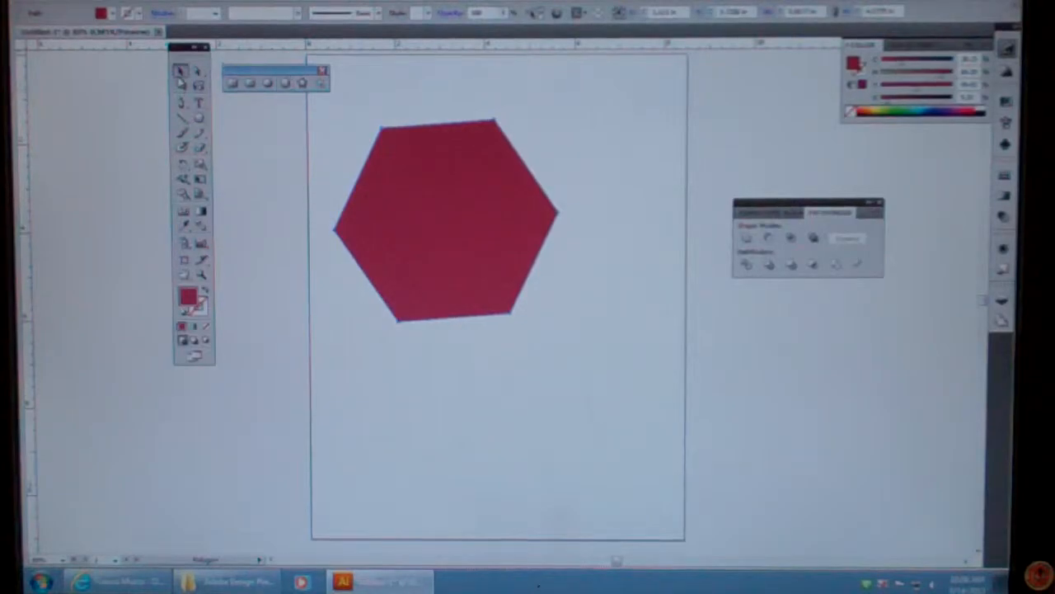
- Delete the hexagon, draw a seven-sided red polygon and select it
{"action": "key", "text": "Delete"}
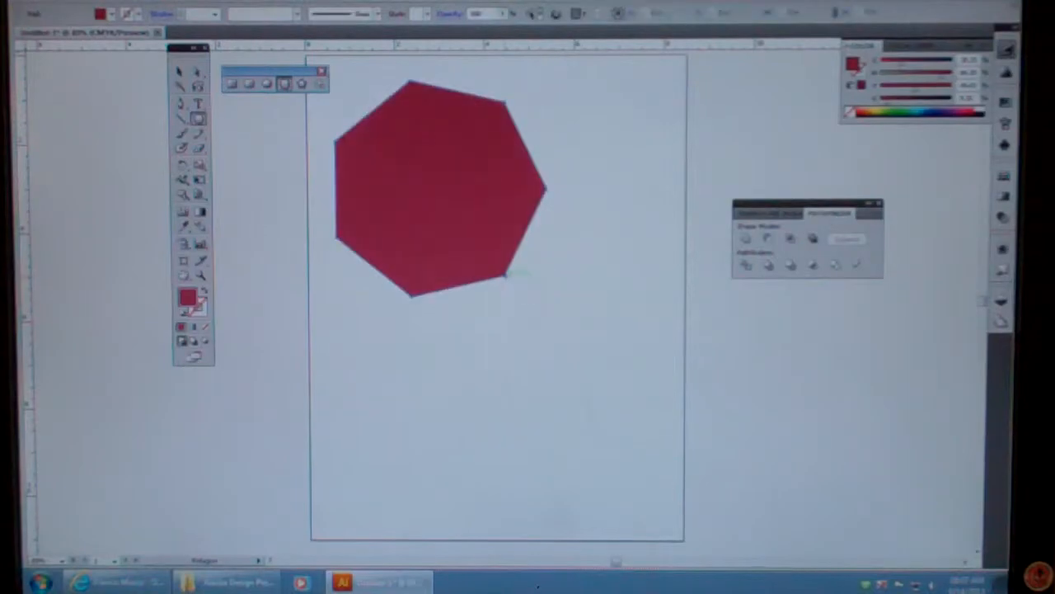
{"action": "left_click", "coordinate": [180, 72]}
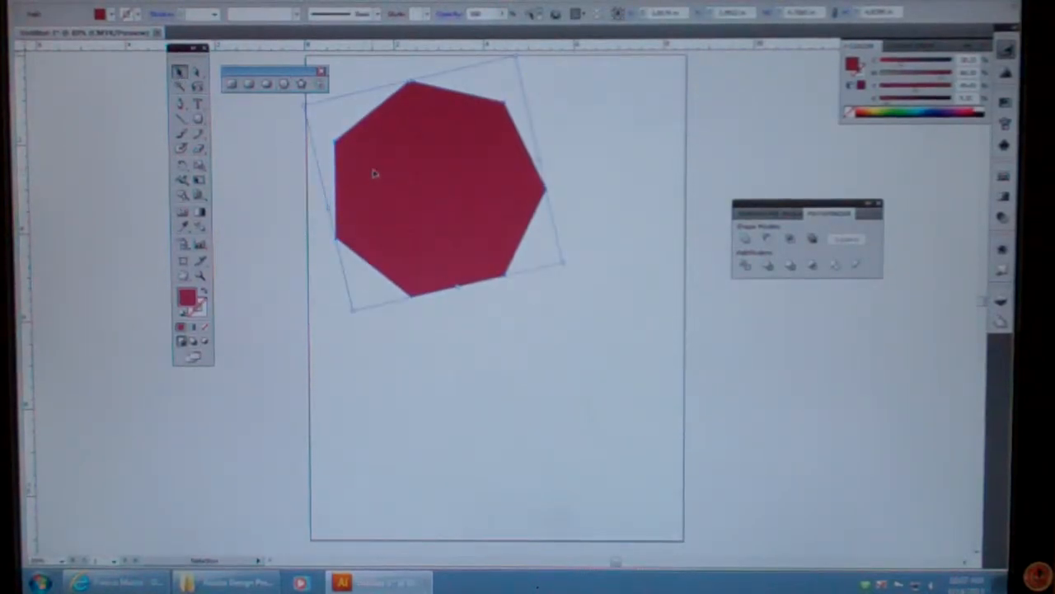